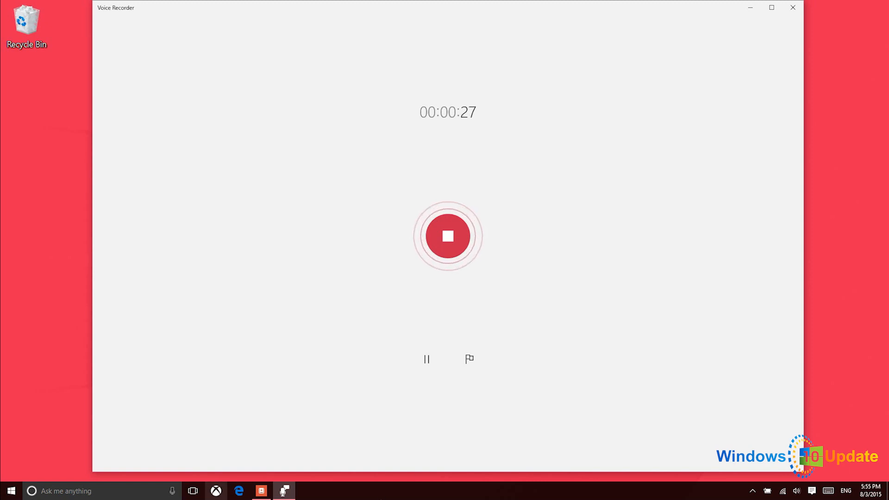
mouse_move(215, 491)
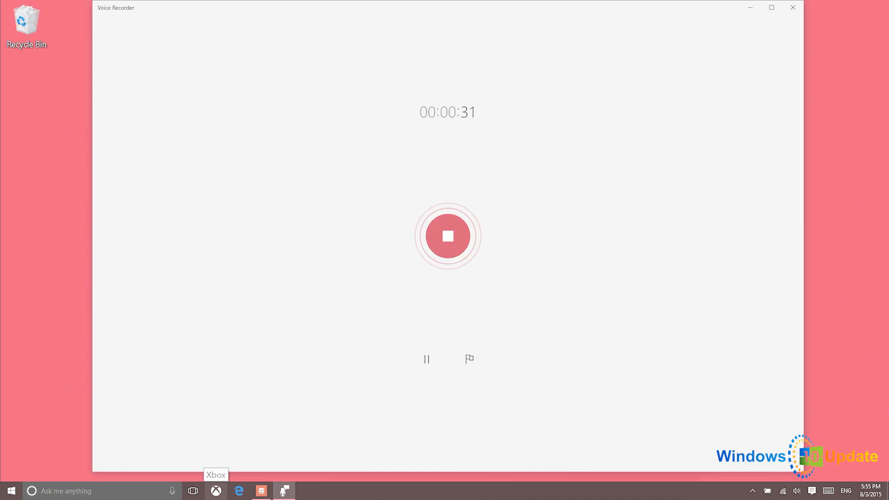
- Open Microsoft Edge from the taskbar while Voice Recorder keeps recording
click(238, 491)
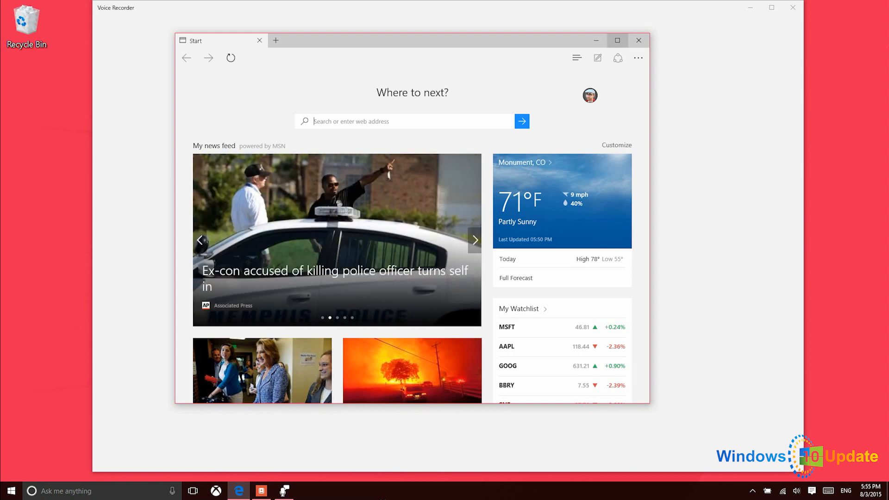
- Maximize the Edge start page and summon the 'Do you want to open Game bar?' prompt
click(474, 240)
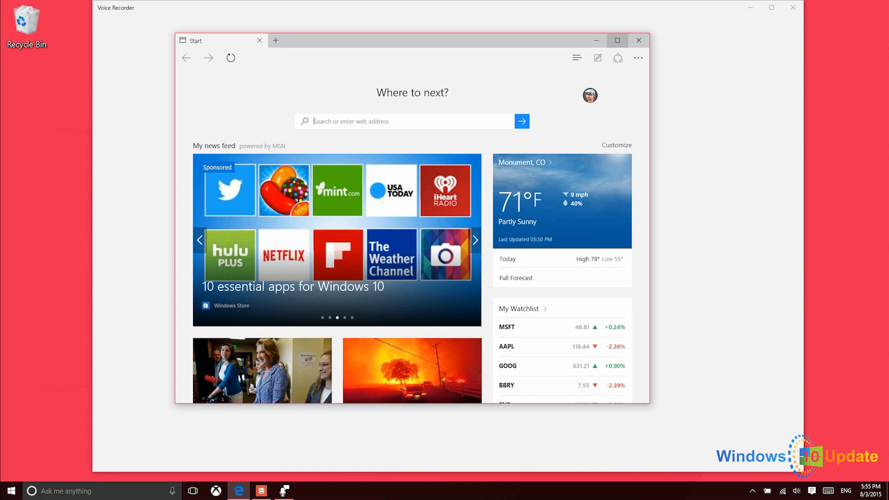
click(617, 40)
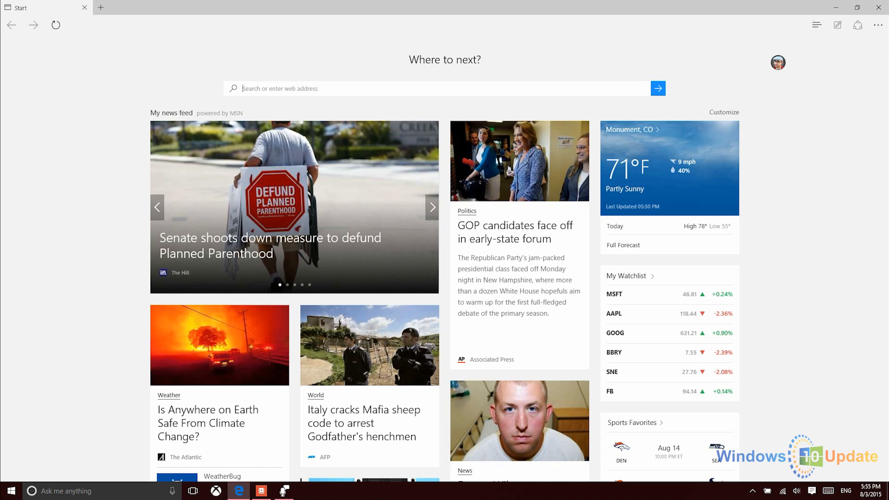
click(431, 207)
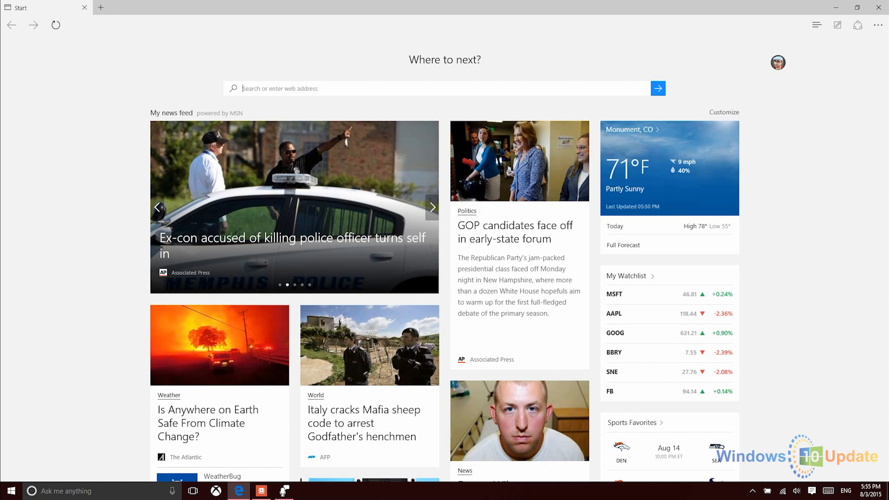
click(8, 490)
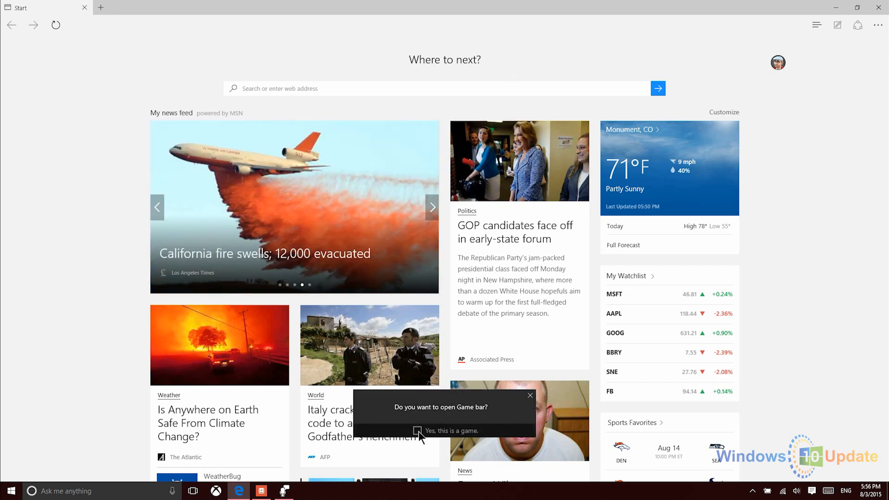
- Mark Edge as a game and record a 44-second clip of its start page
click(420, 430)
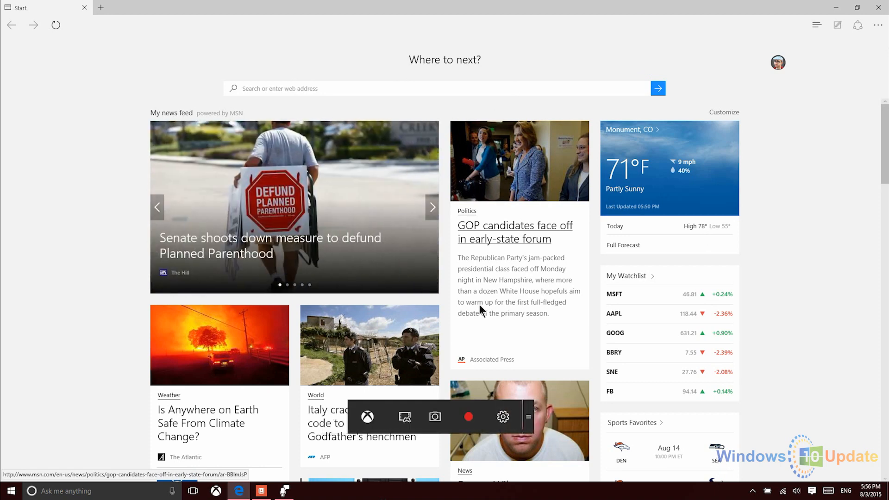
mouse_move(469, 417)
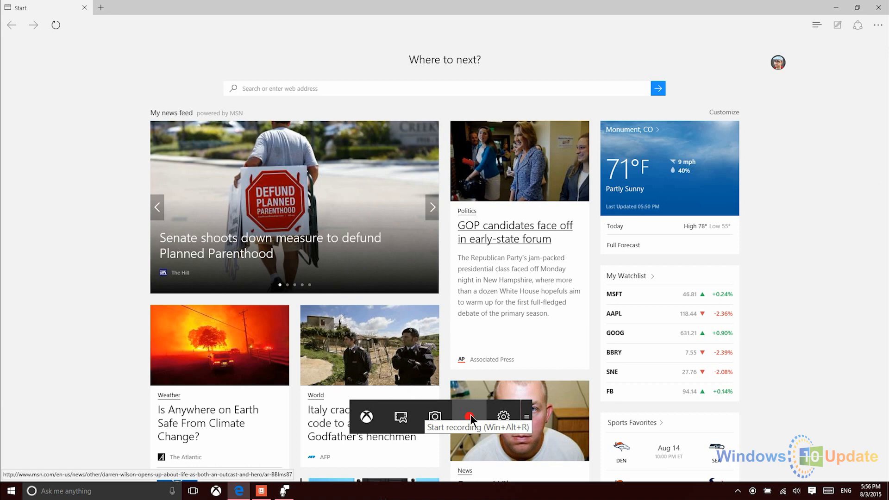
click(469, 418)
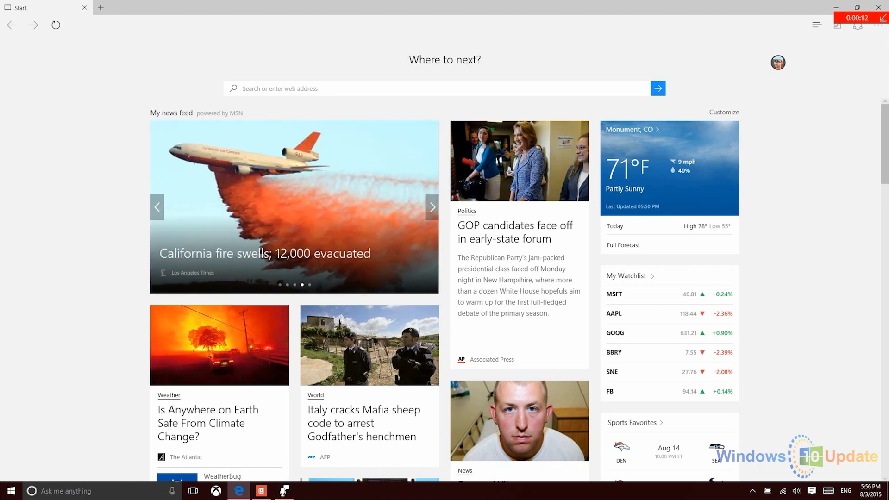
mouse_move(635, 74)
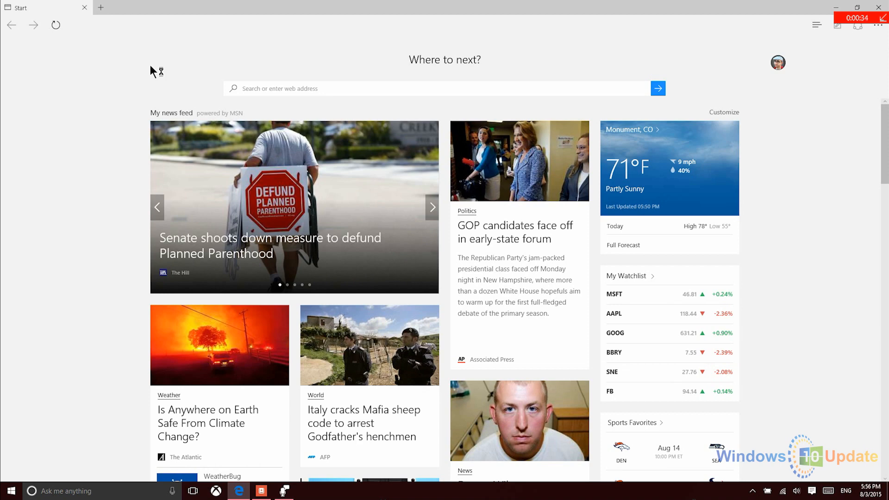
mouse_move(159, 74)
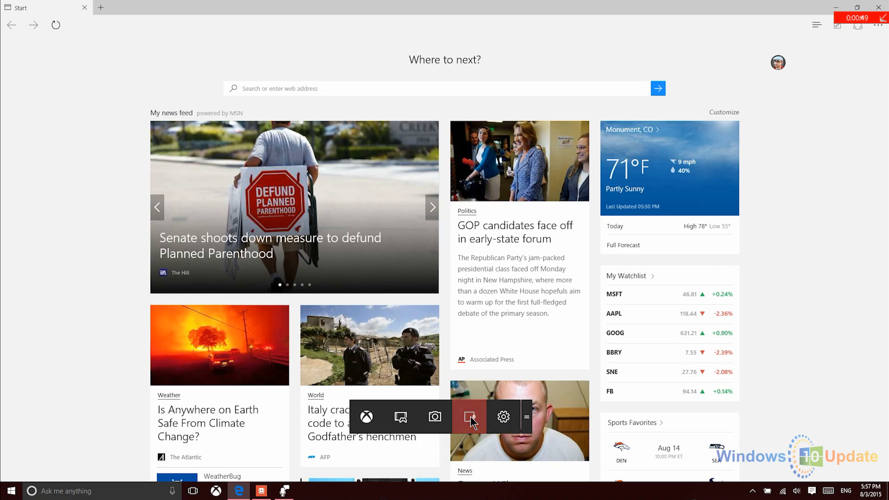
click(468, 416)
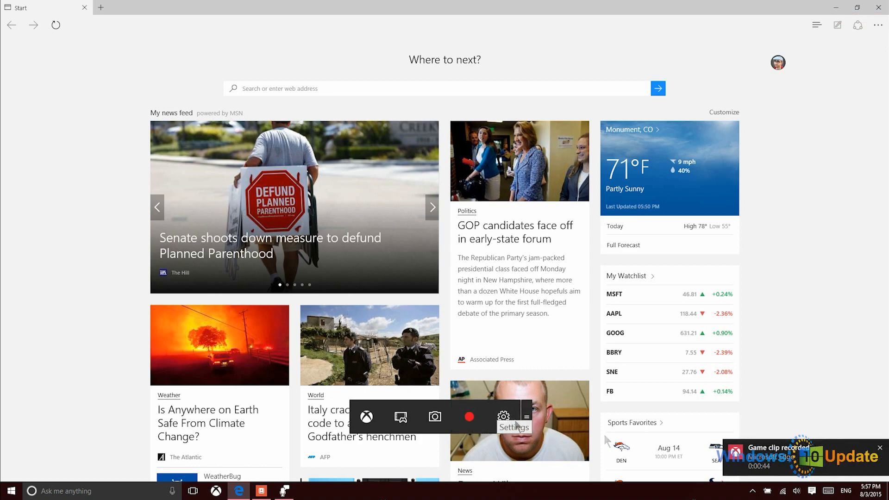
mouse_move(842, 470)
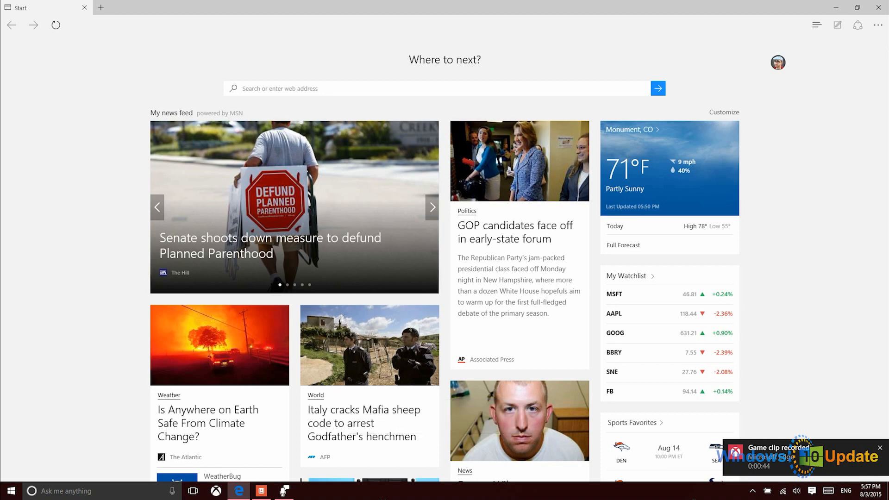
click(215, 491)
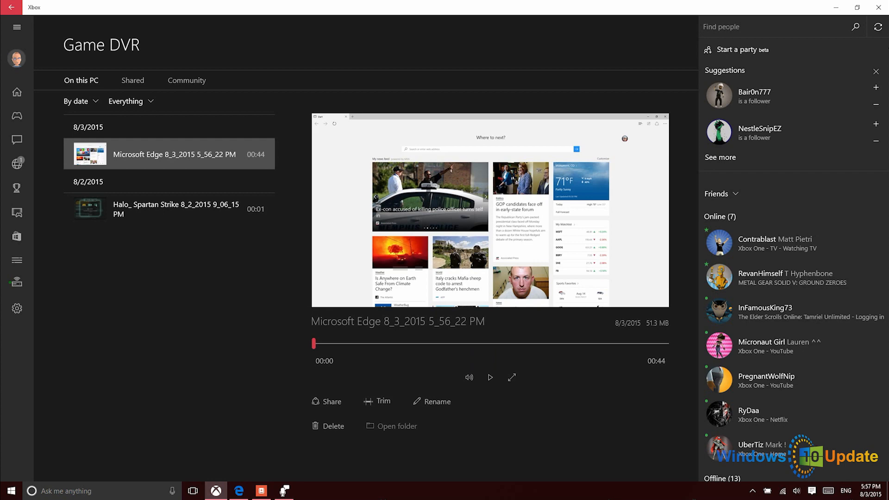
- Return from the Game DVR clip to the full-screen Edge start page
click(237, 490)
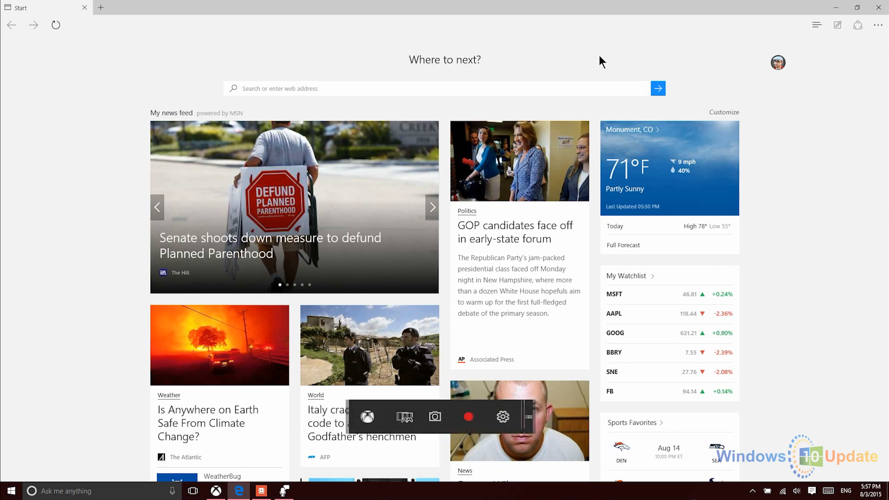
mouse_move(503, 416)
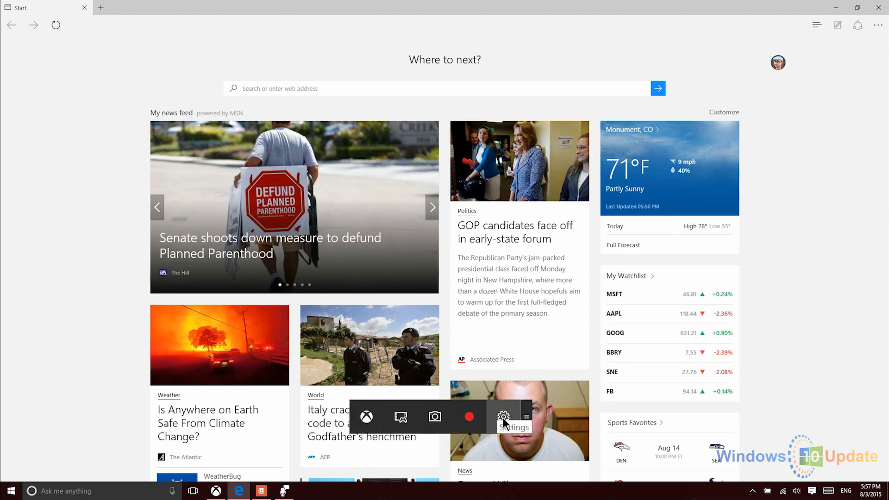
- In Game bar settings, set background recording to capture the last 10 minutes
click(502, 417)
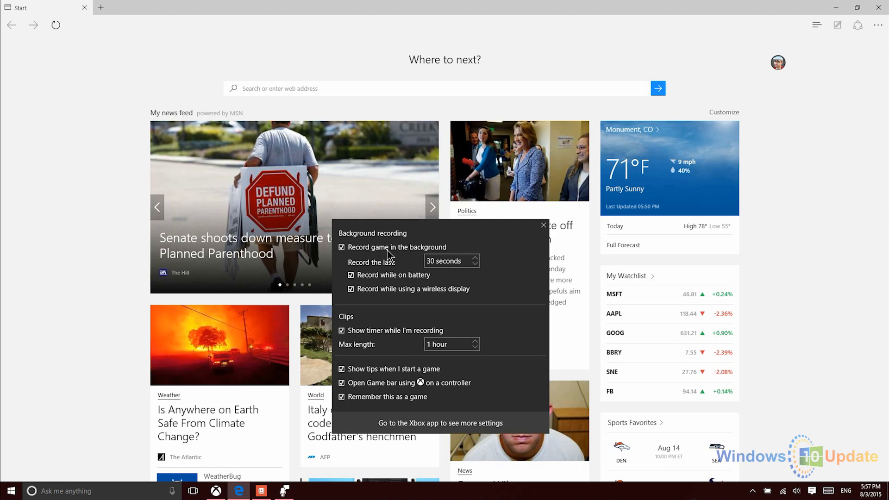
mouse_move(487, 259)
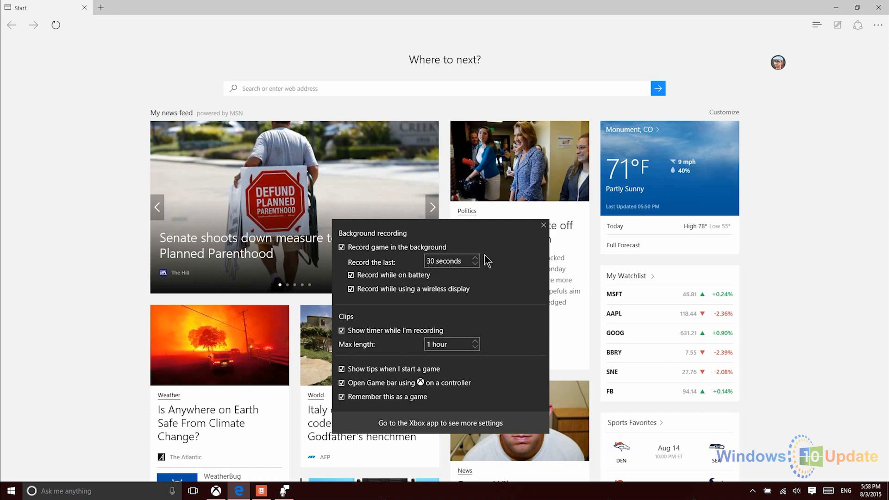
click(475, 257)
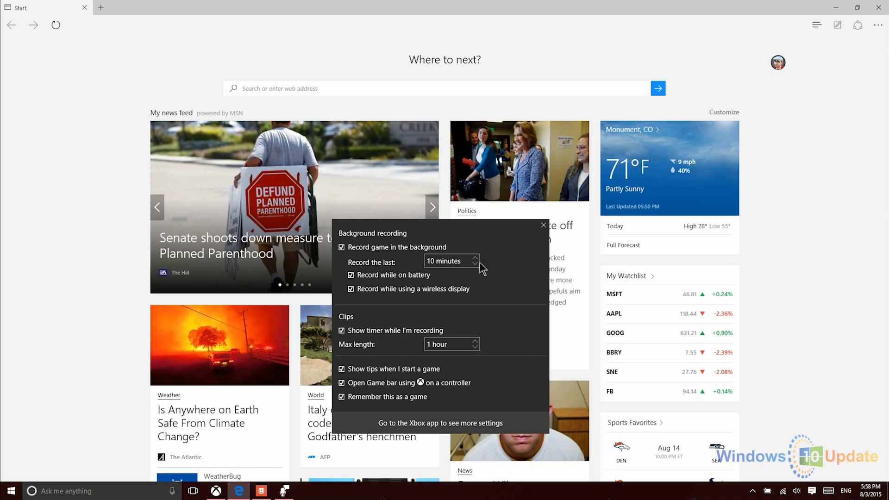
mouse_move(518, 255)
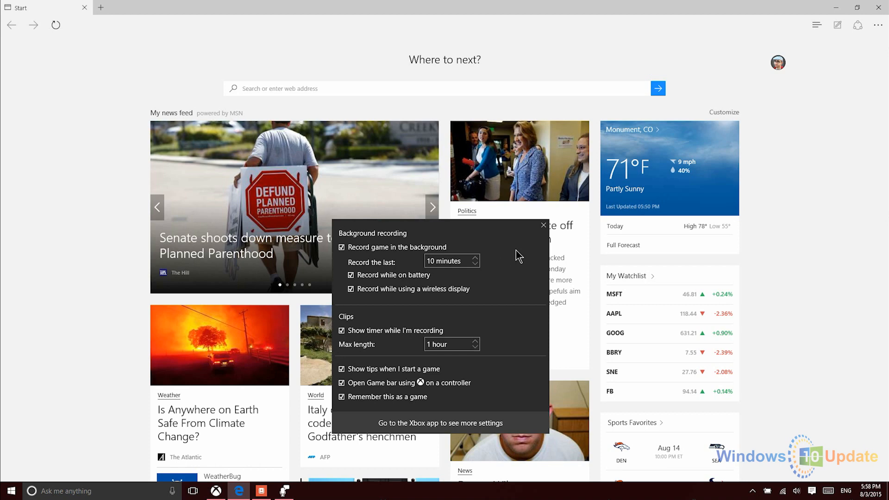
mouse_move(505, 271)
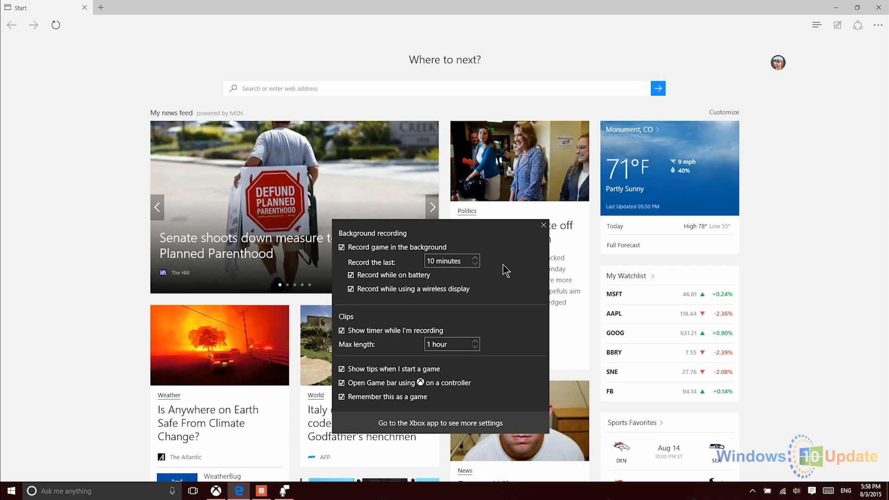
mouse_move(489, 274)
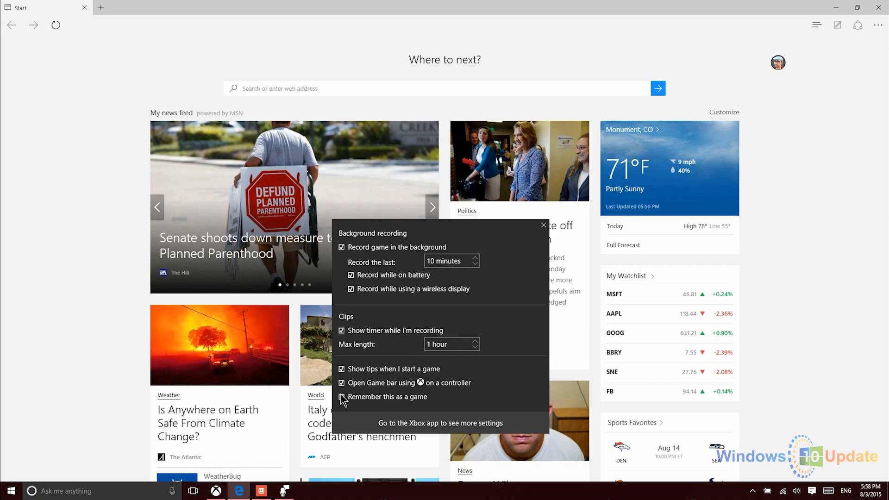
click(341, 397)
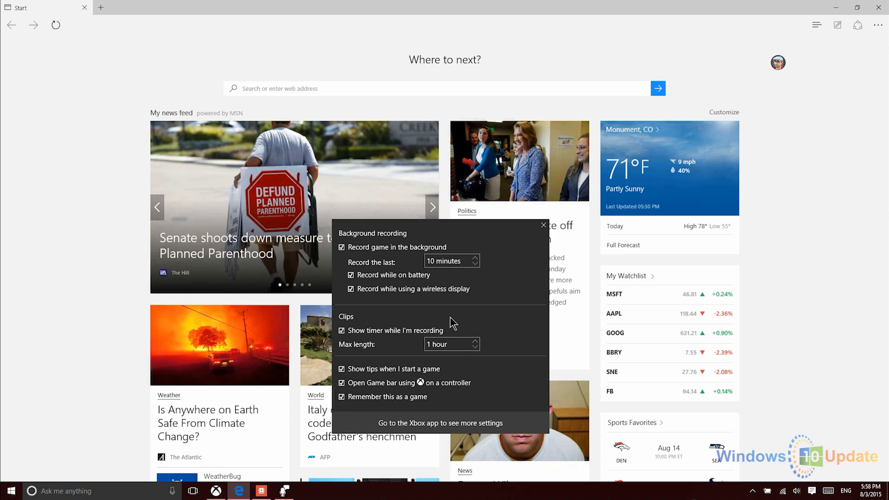
mouse_move(390, 311)
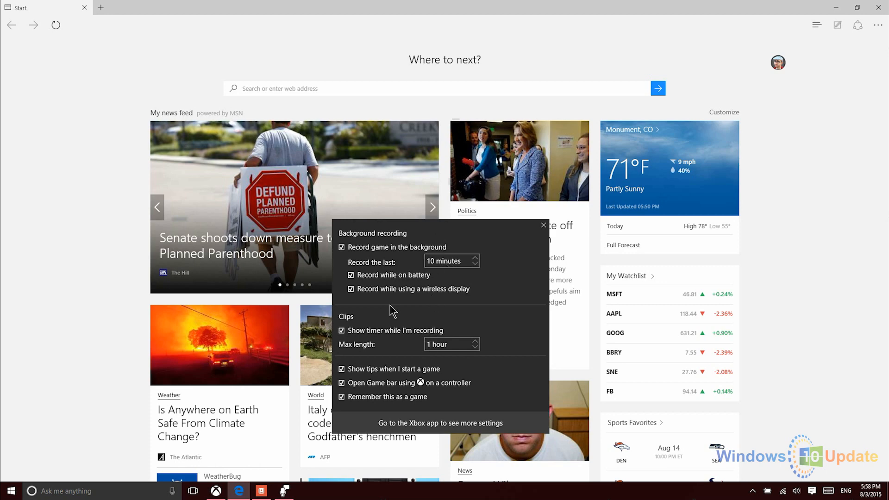
mouse_move(546, 238)
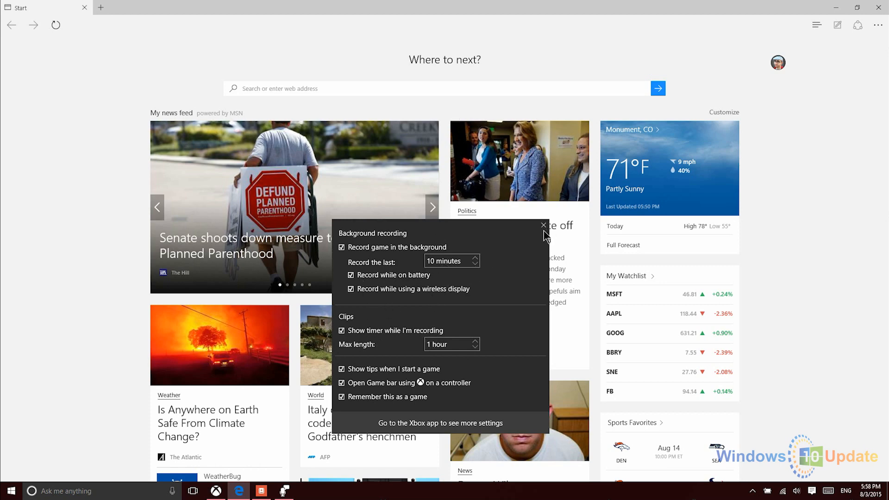
mouse_move(511, 235)
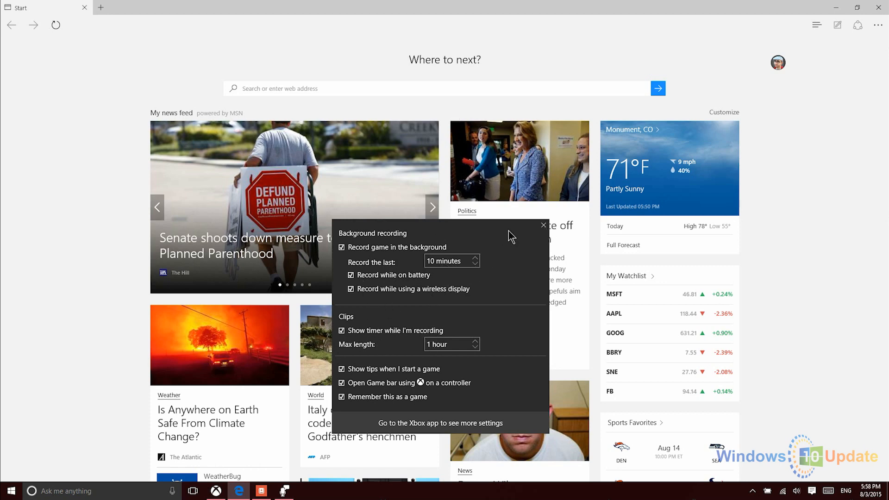
mouse_move(429, 278)
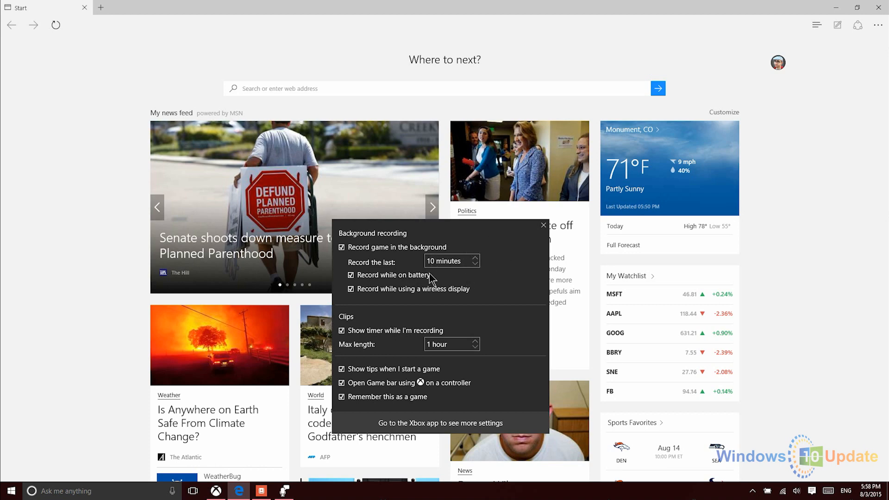
mouse_move(433, 258)
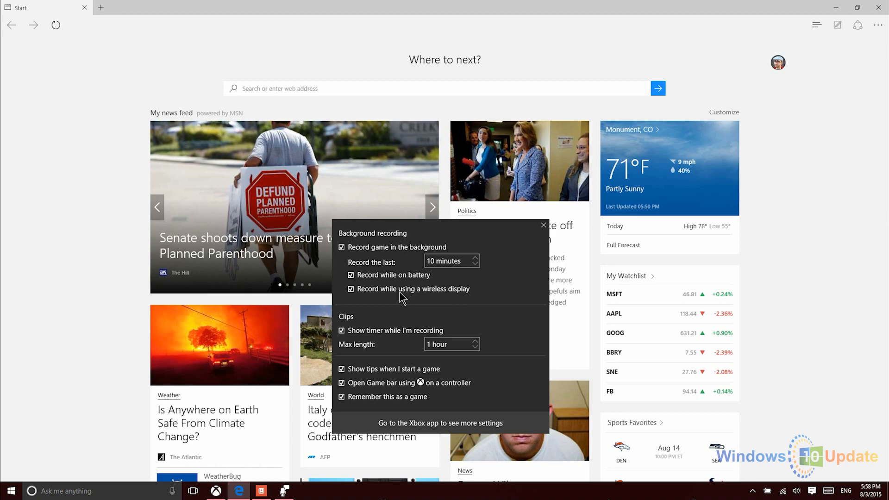
mouse_move(367, 393)
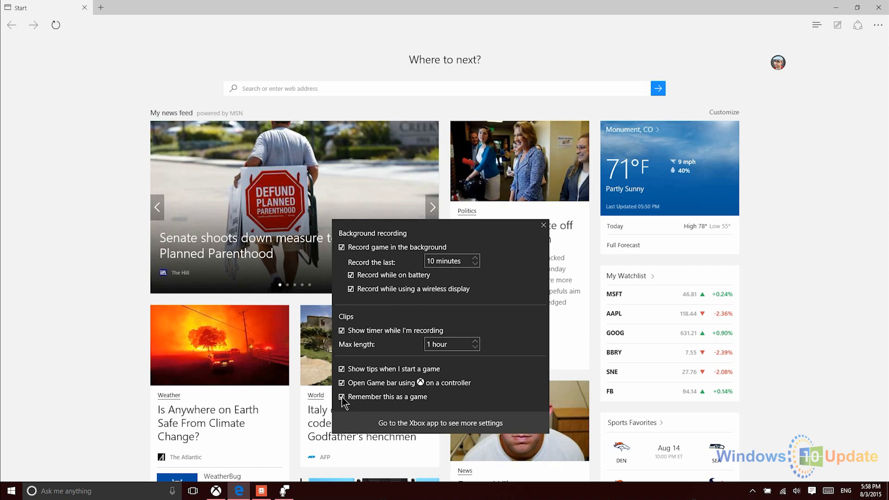
- Browse the Xbox app's Game DVR settings: 30-second background recording, one-hour clip limit
click(543, 225)
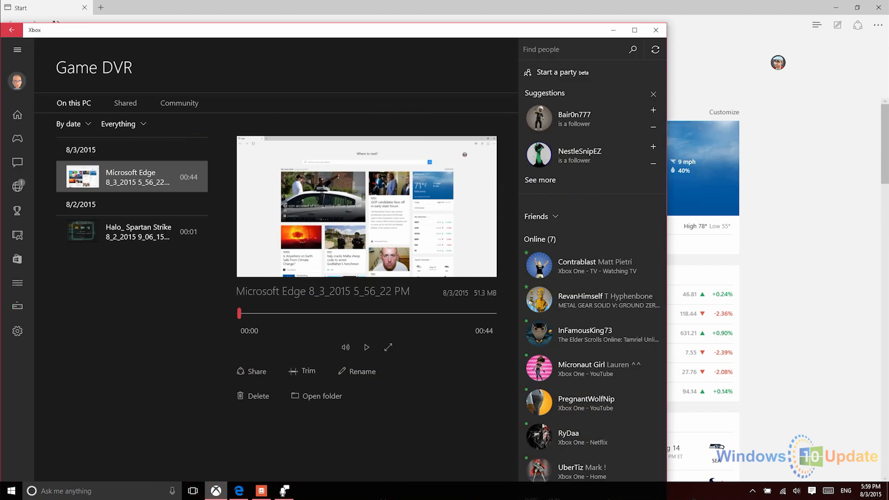
mouse_move(209, 443)
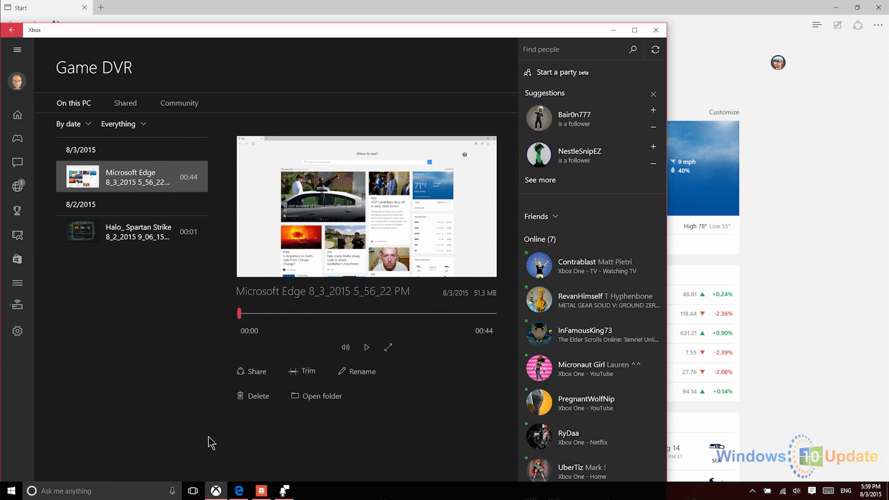
click(17, 331)
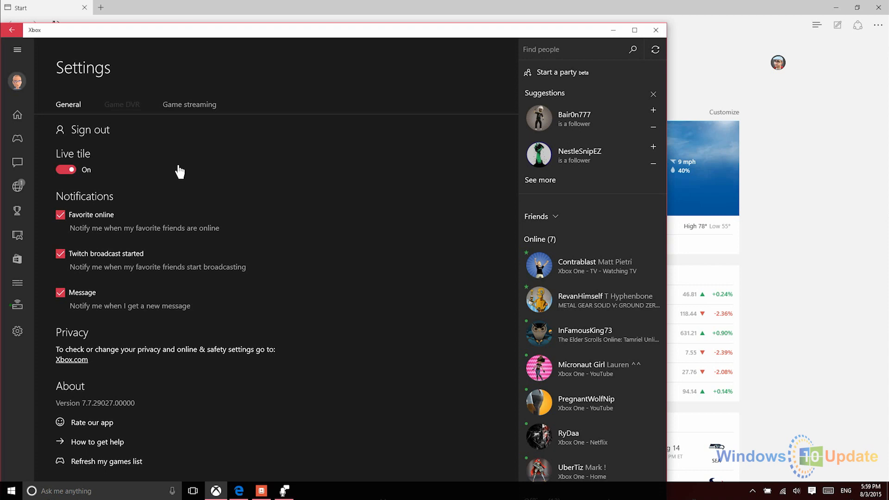
click(121, 104)
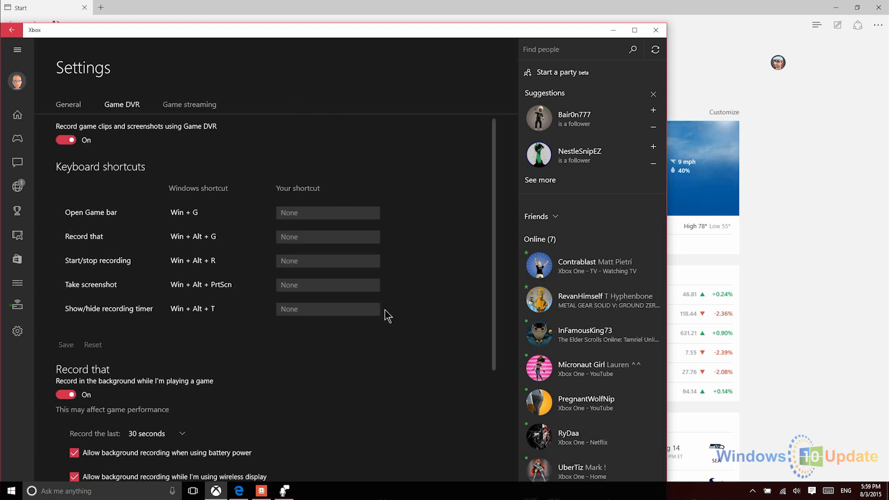
mouse_move(446, 320)
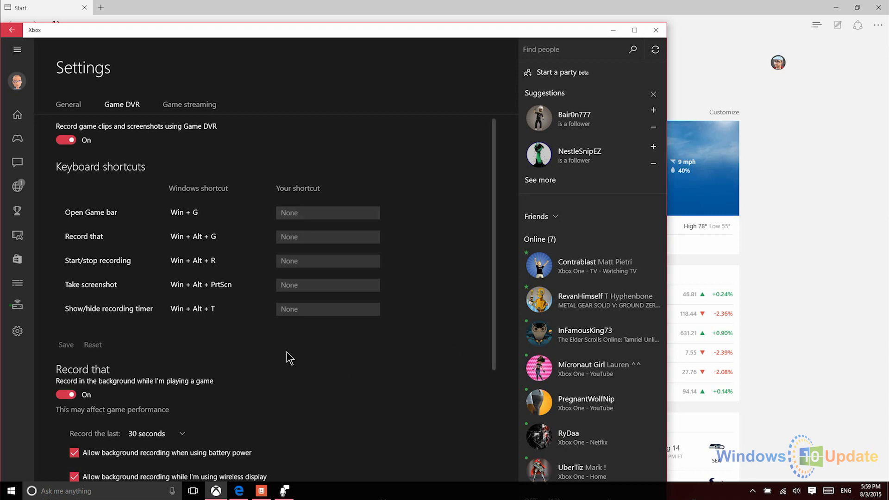
mouse_move(481, 359)
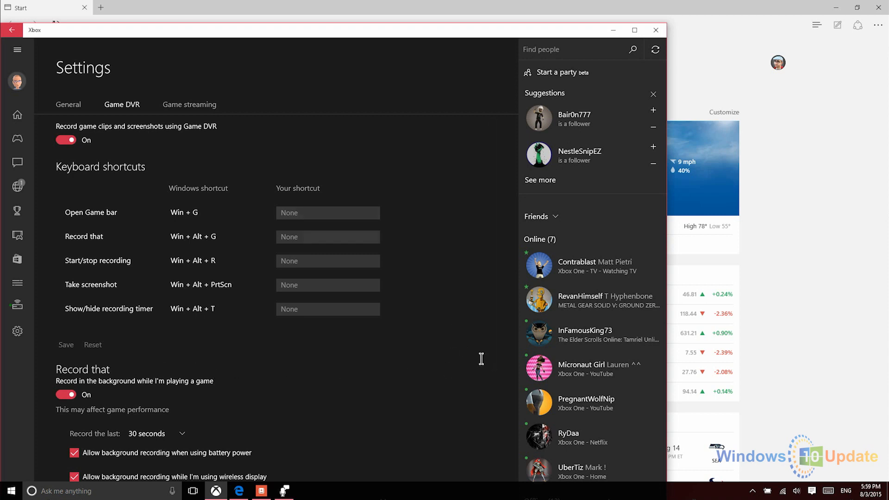
mouse_move(483, 365)
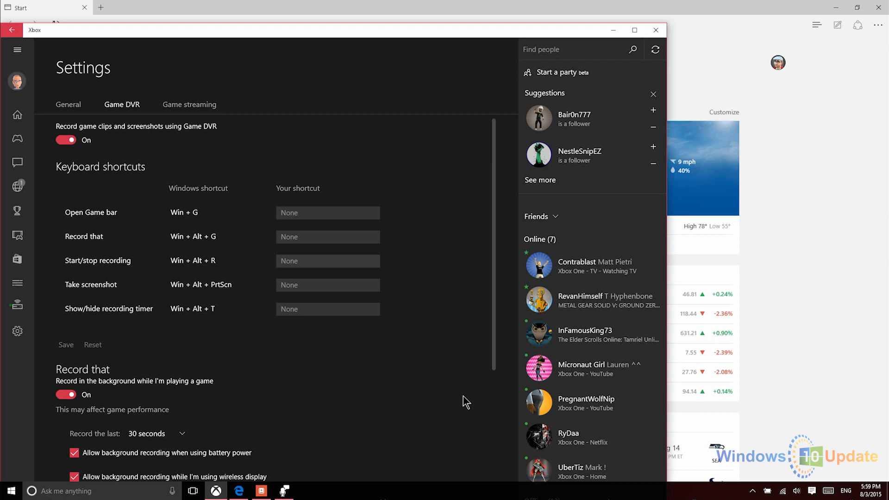
mouse_move(460, 429)
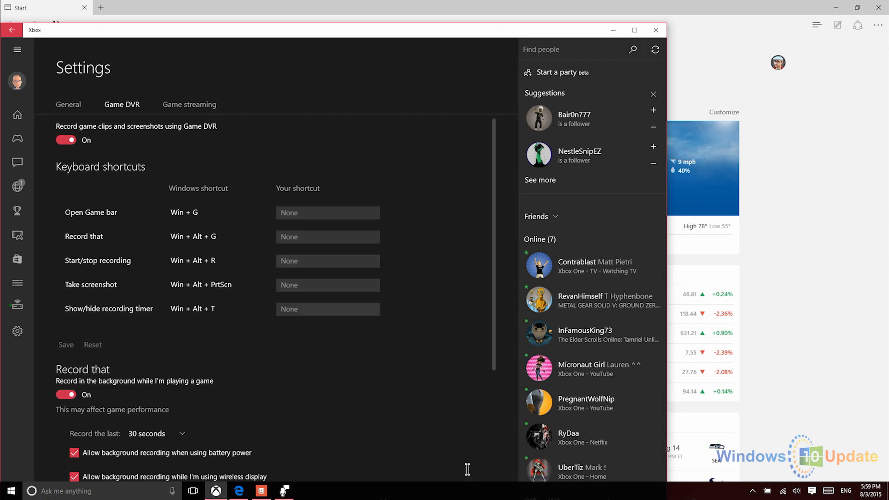
scroll(down, 3)
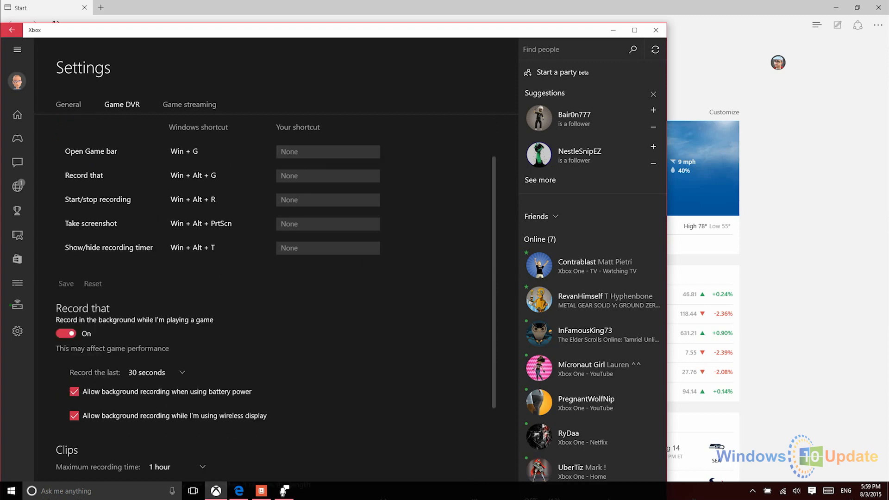
scroll(down, 3)
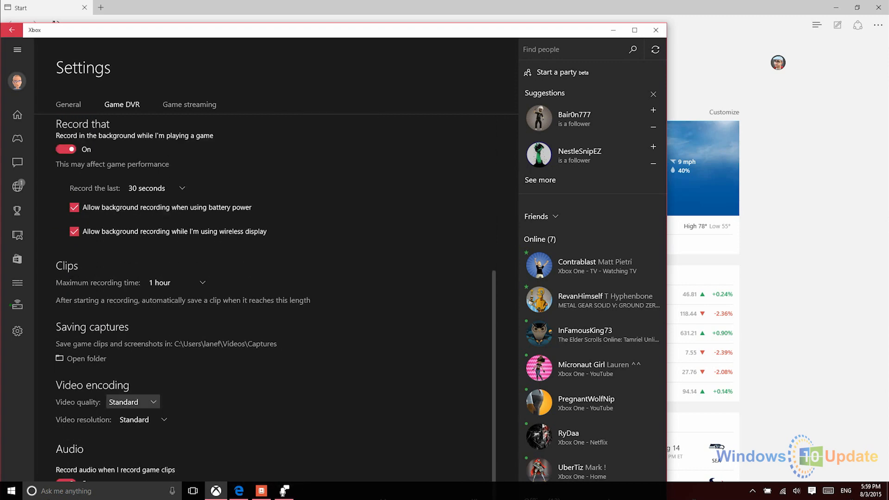
mouse_move(480, 57)
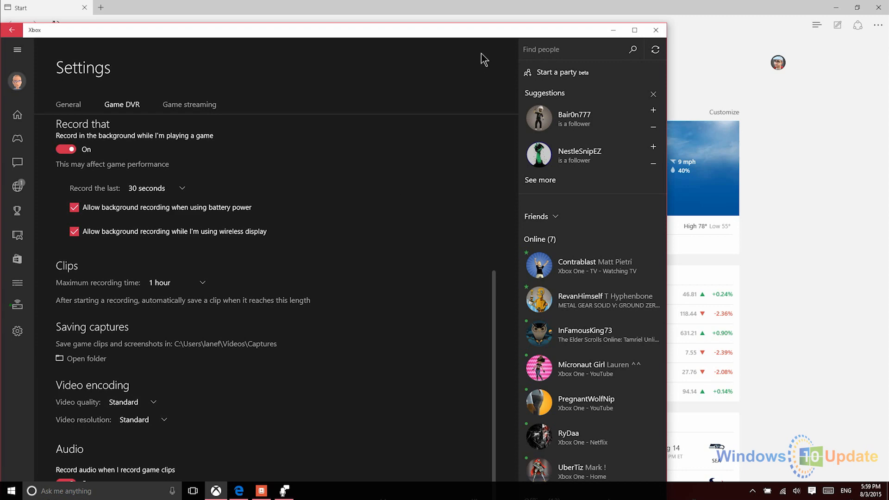